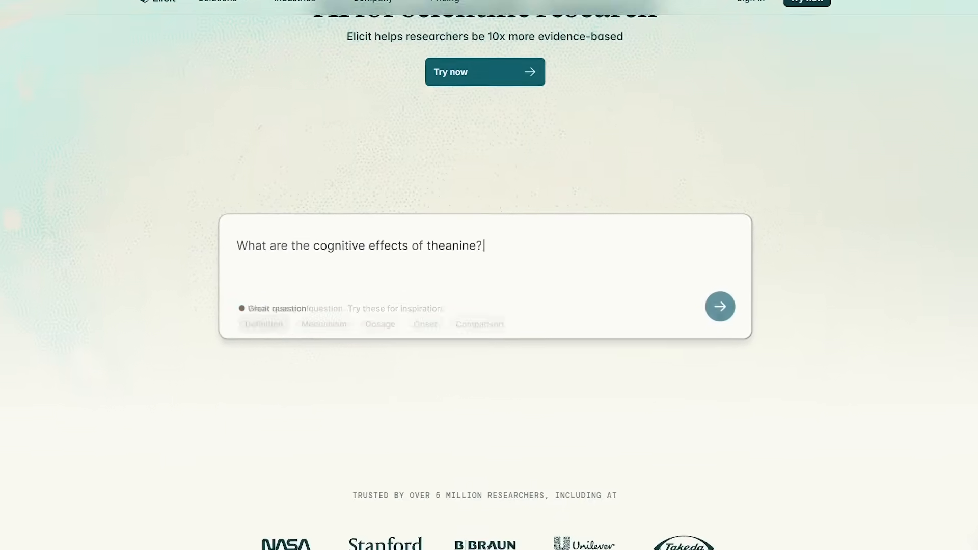
# Scroll the homepage past Search, Research reports and Systematic literature review to Library and Alerts.
pyautogui.scroll(-3)
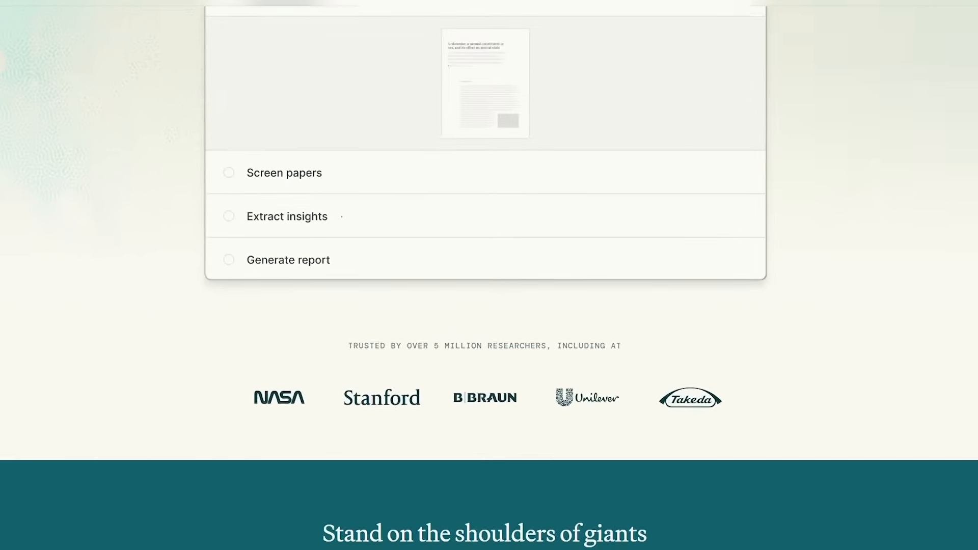
pyautogui.scroll(-3)
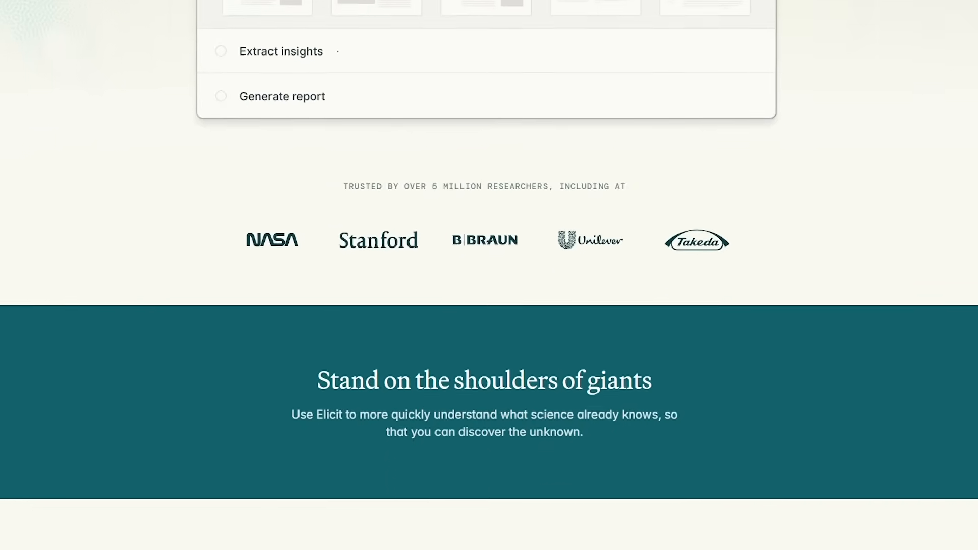
pyautogui.scroll(-3)
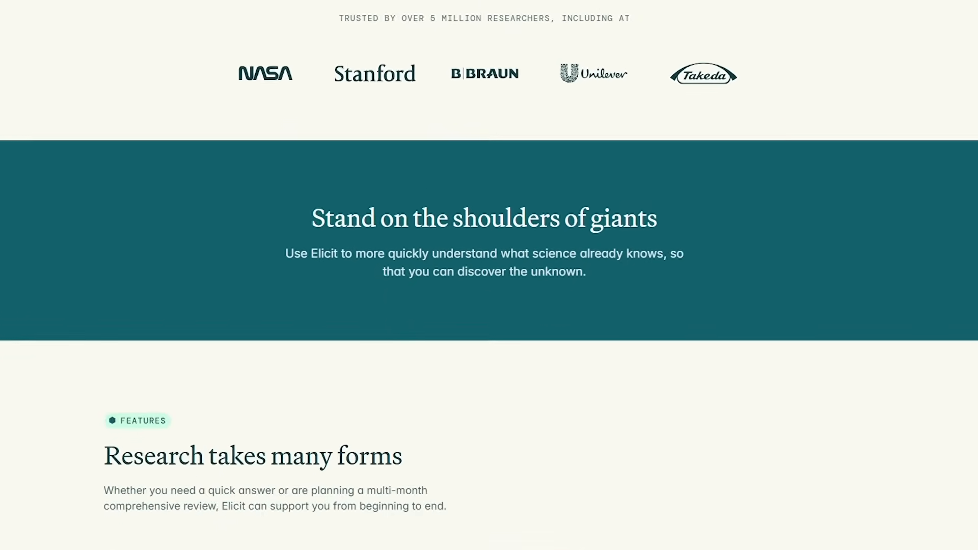
pyautogui.scroll(-3)
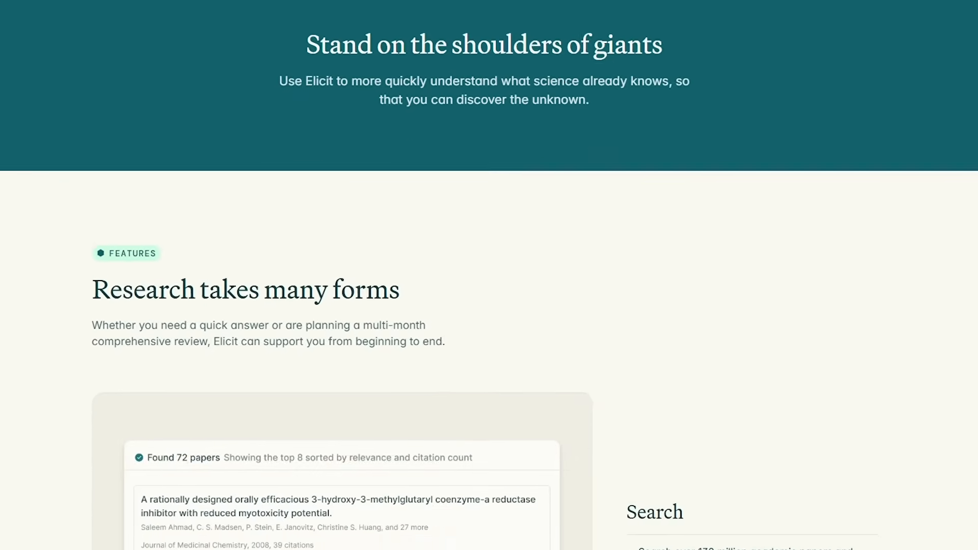
pyautogui.scroll(-3)
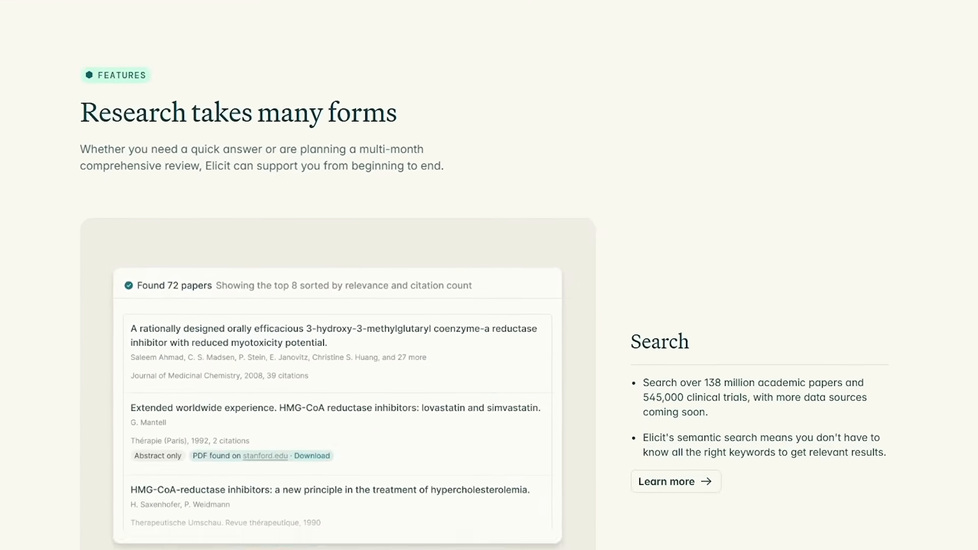
pyautogui.scroll(-3)
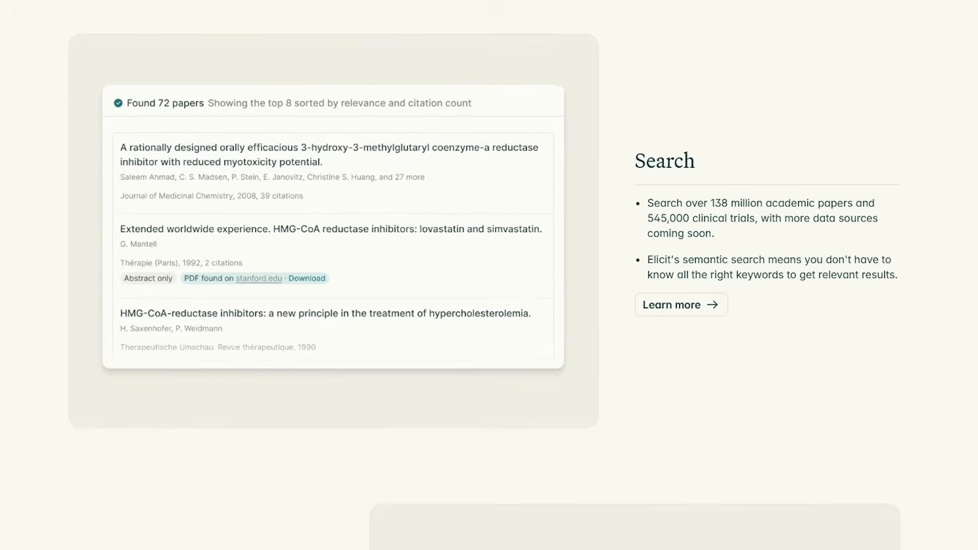
pyautogui.scroll(-3)
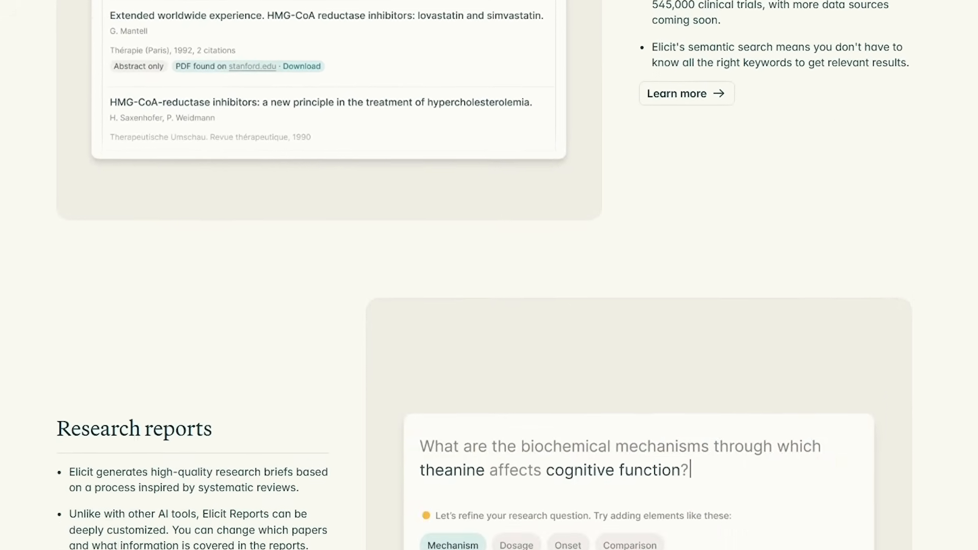
pyautogui.scroll(-3)
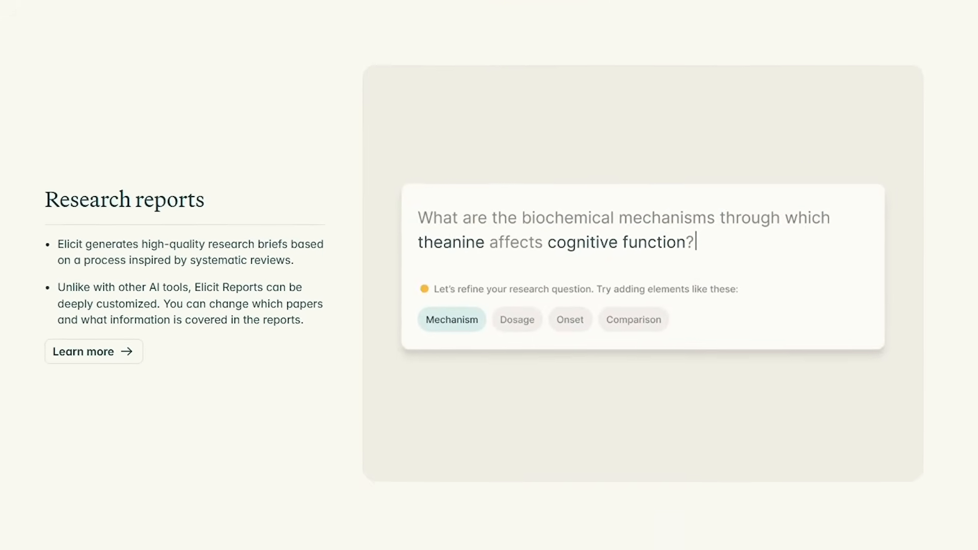
pyautogui.scroll(-3)
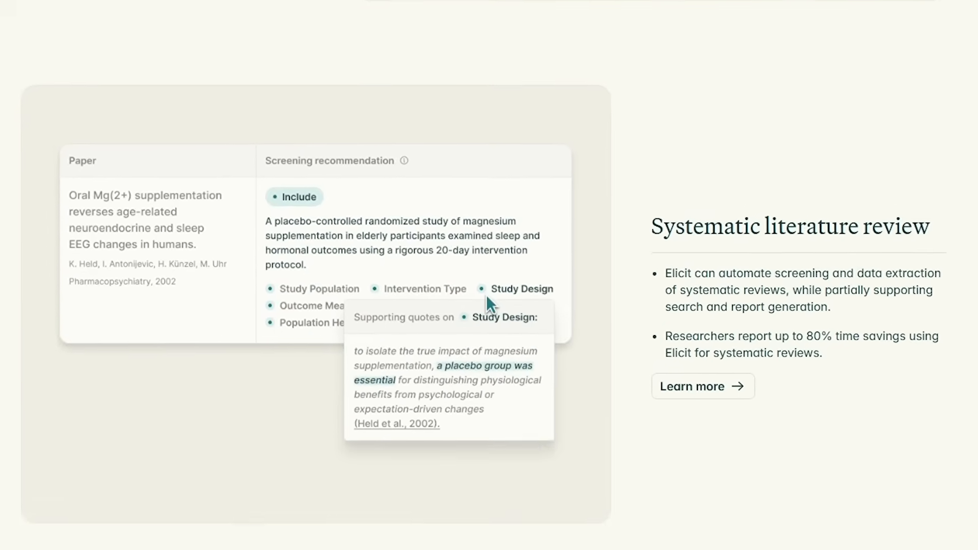
pyautogui.scroll(-3)
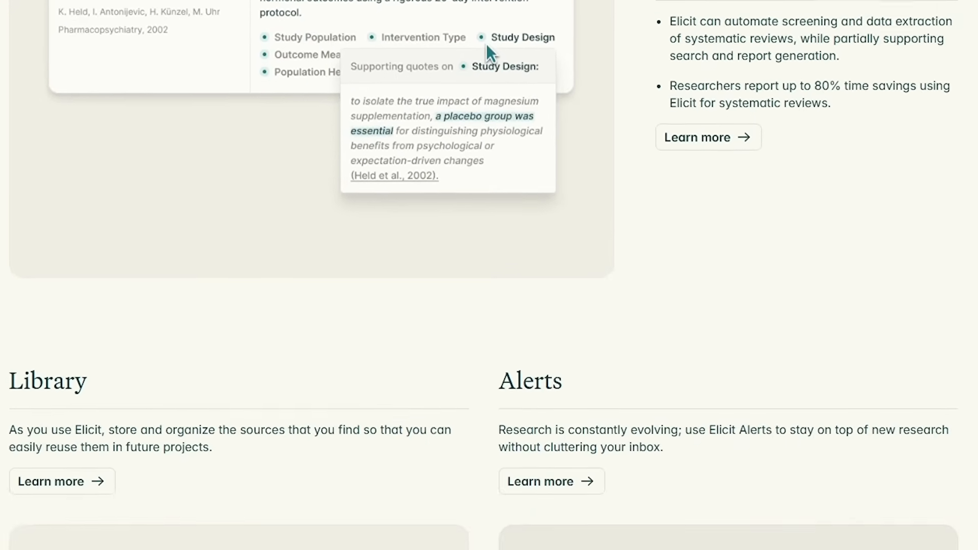
pyautogui.scroll(-3)
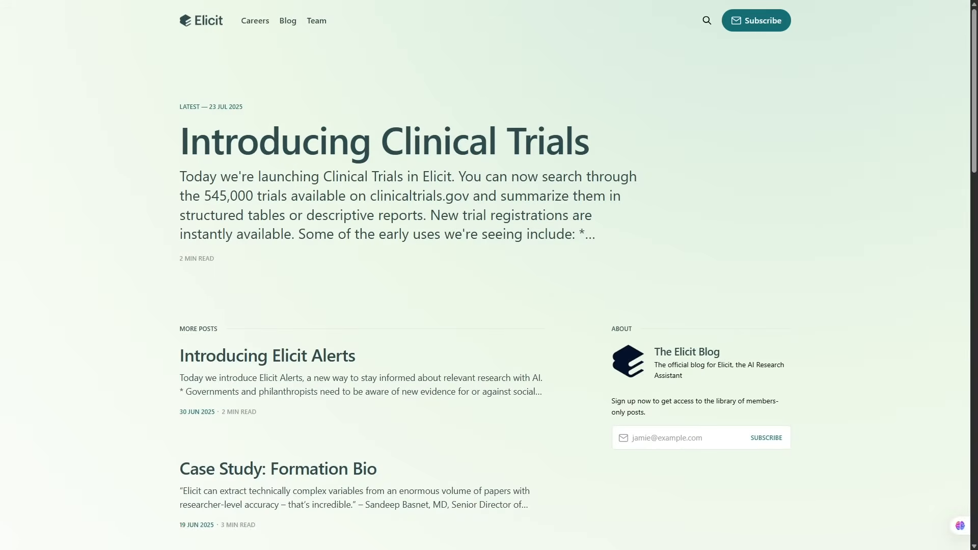
# Scroll the blog post list down to the 'Elicit Raises $22M' announcement.
pyautogui.scroll(-3)
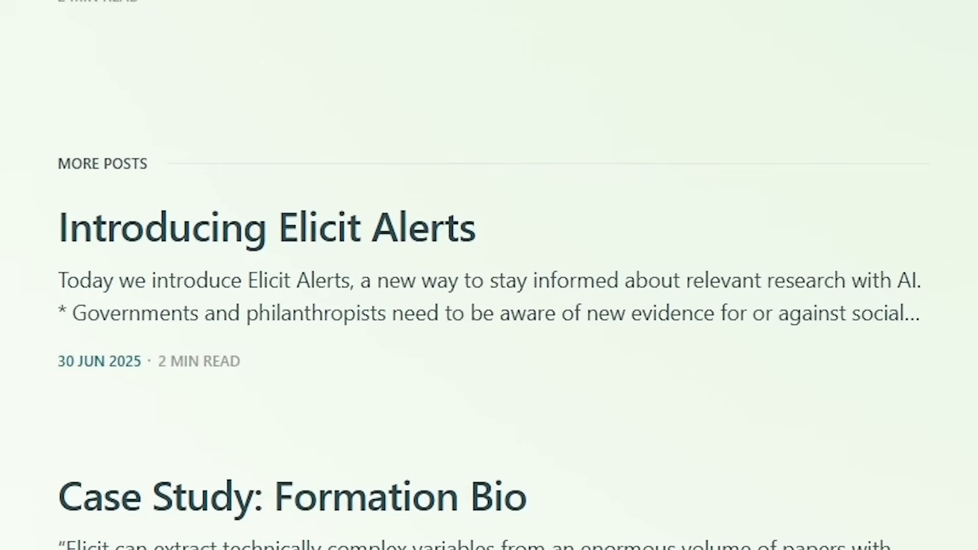
pyautogui.scroll(-3)
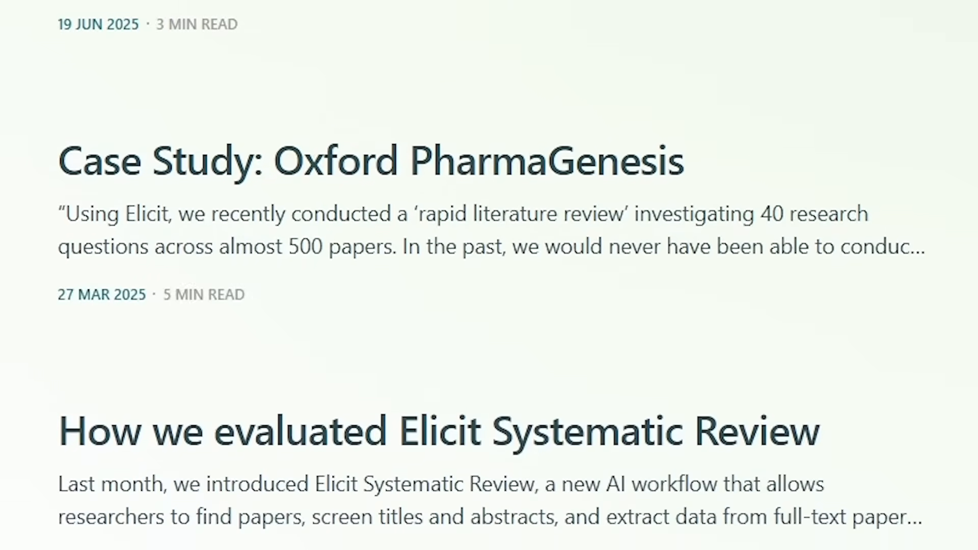
pyautogui.scroll(-3)
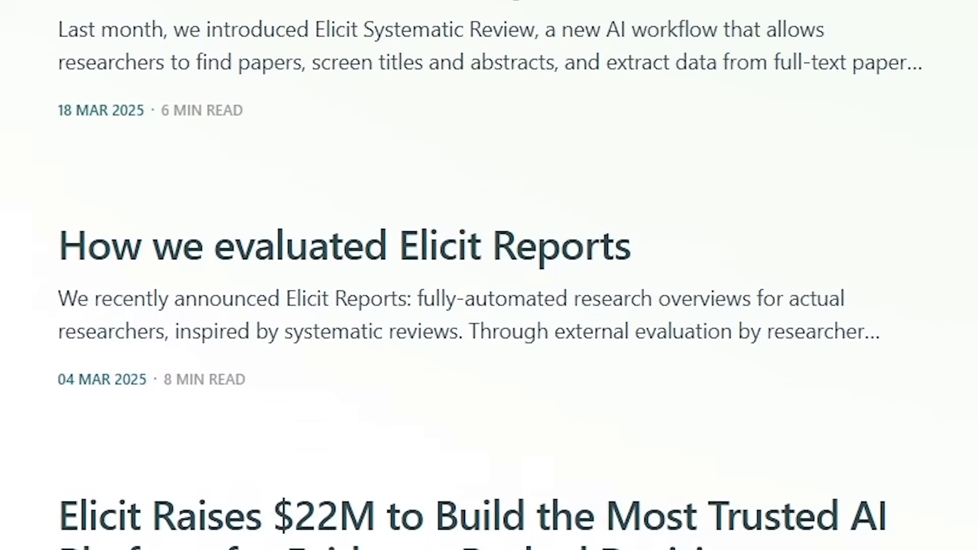
pyautogui.scroll(-3)
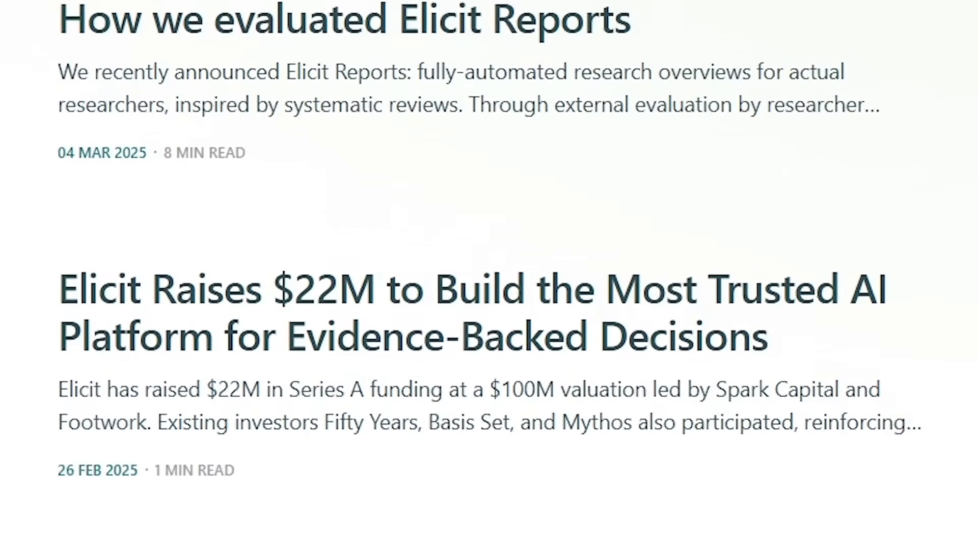
pyautogui.scroll(-3)
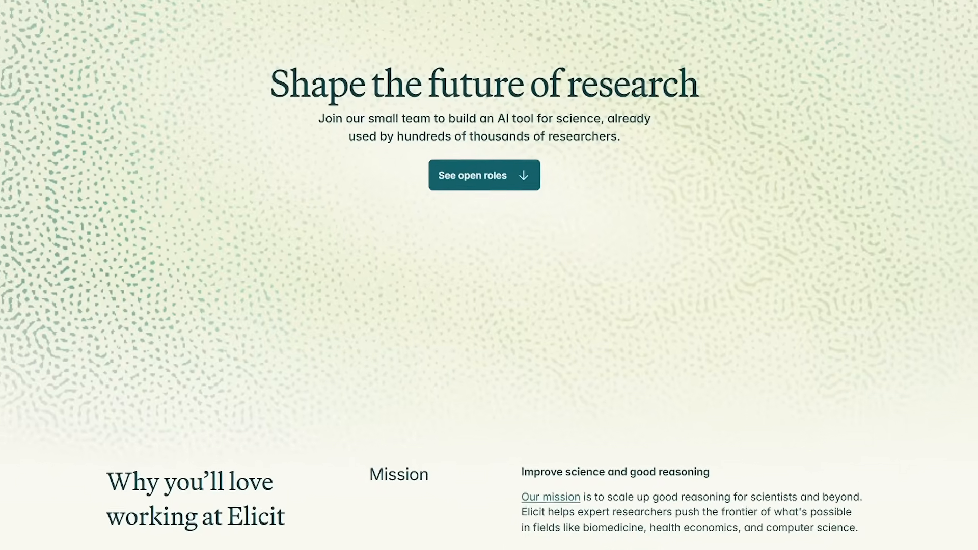
# Read the careers page through Mission, Workplace and the team photo to Company.
pyautogui.scroll(-3)
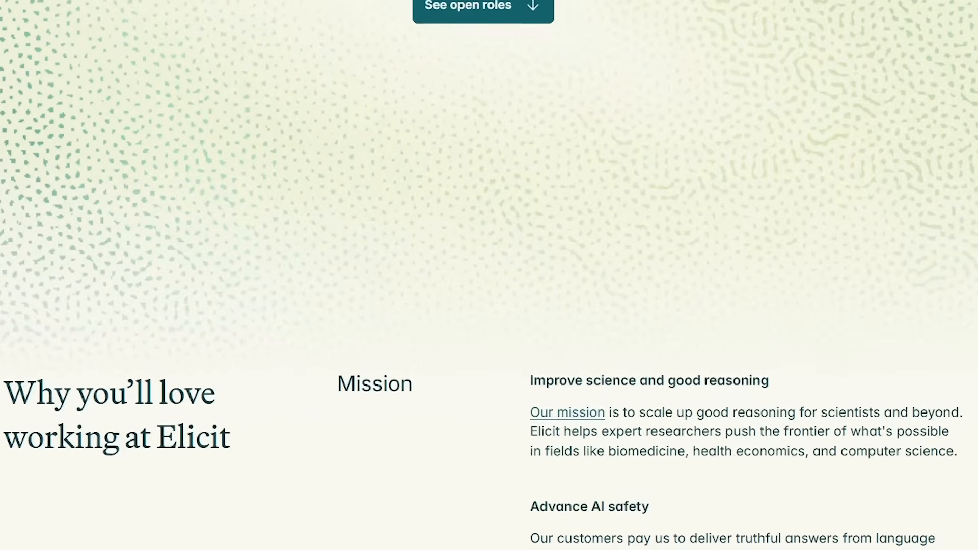
pyautogui.scroll(-3)
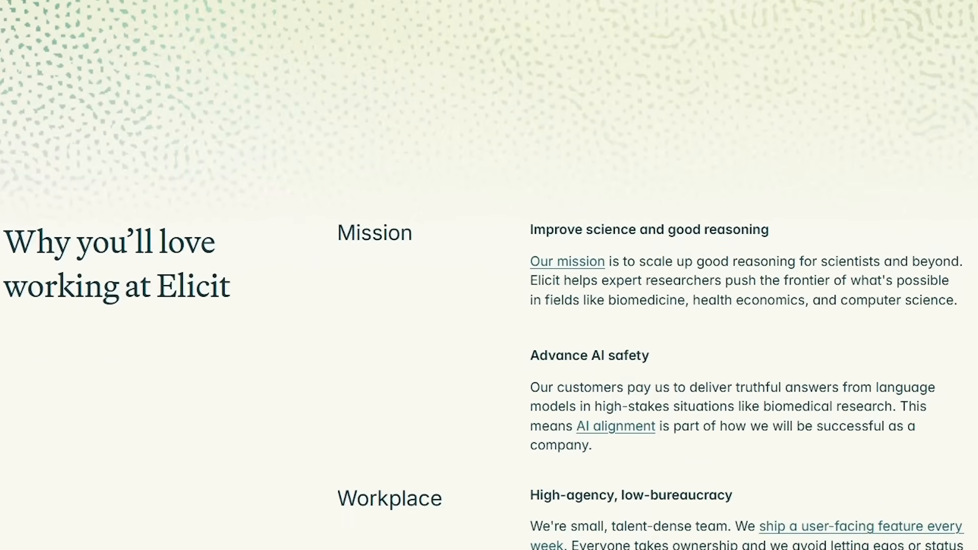
pyautogui.scroll(-3)
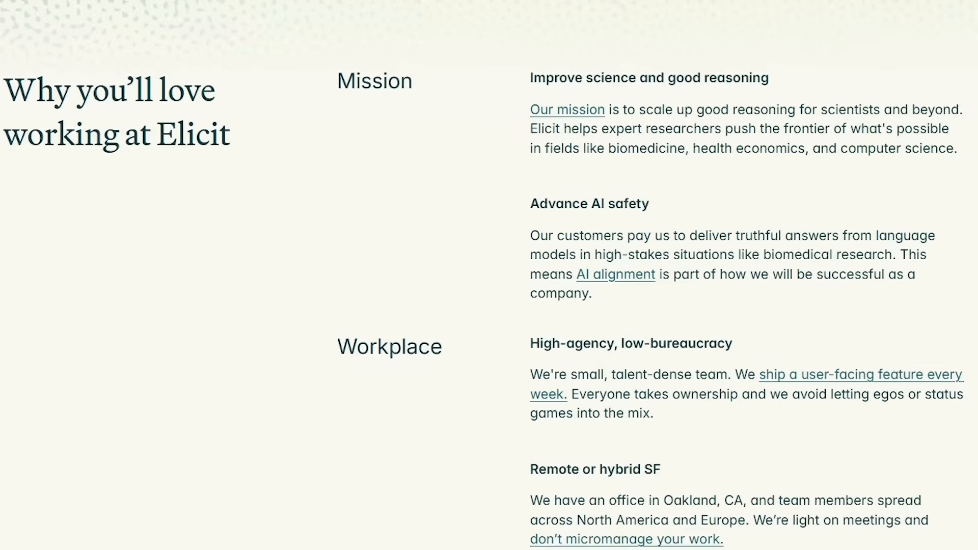
pyautogui.scroll(-3)
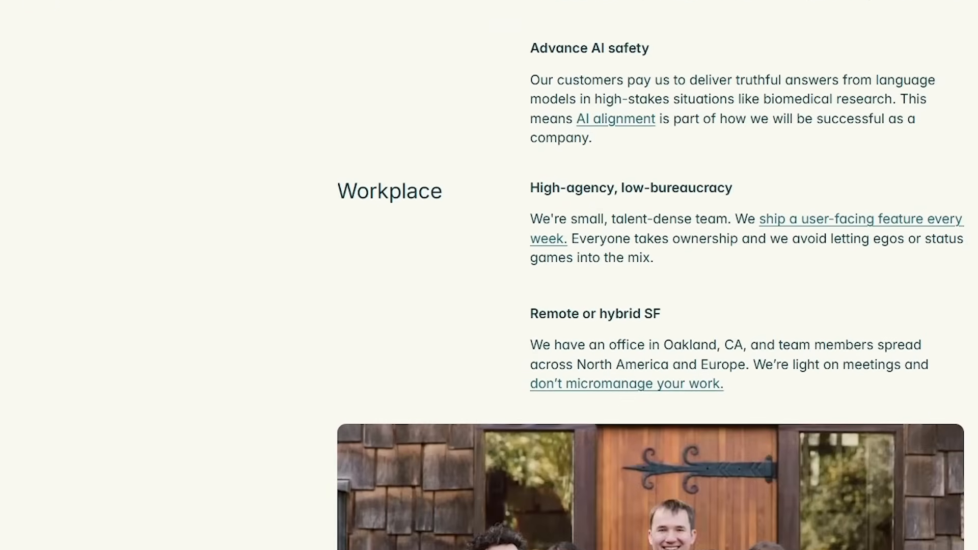
pyautogui.scroll(-3)
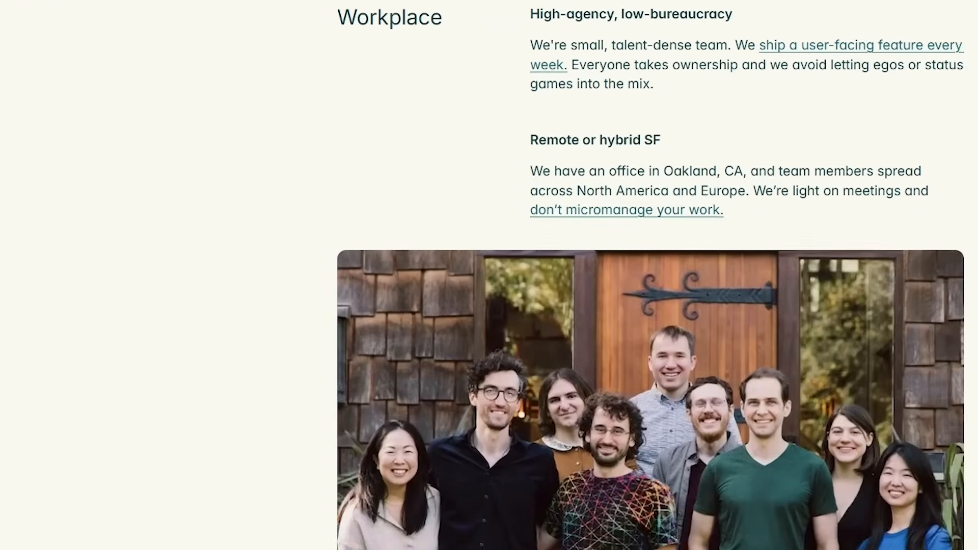
pyautogui.scroll(-3)
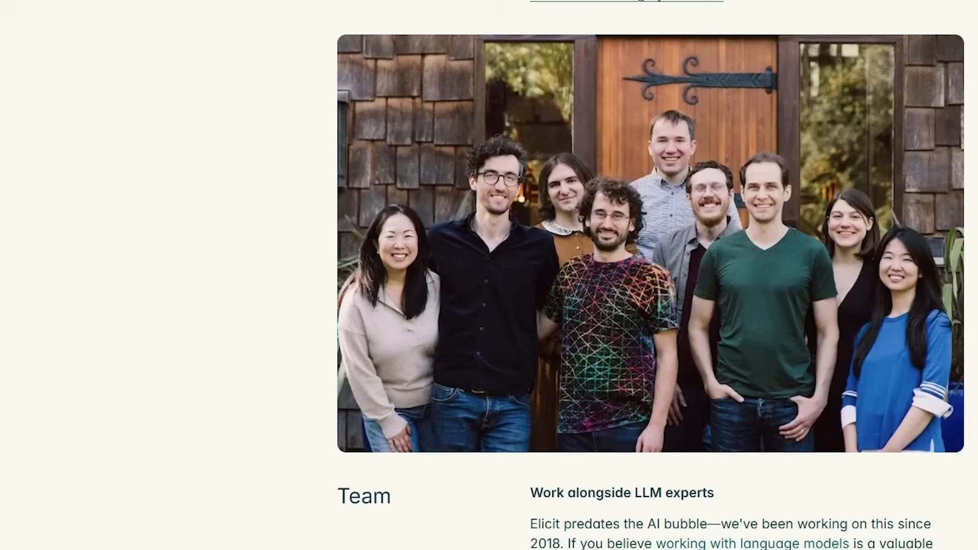
pyautogui.scroll(-3)
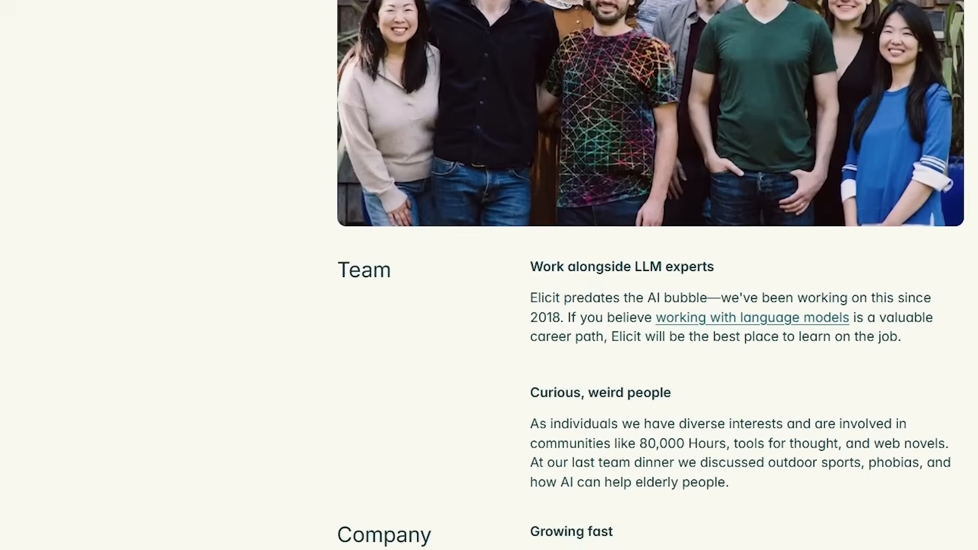
pyautogui.scroll(-3)
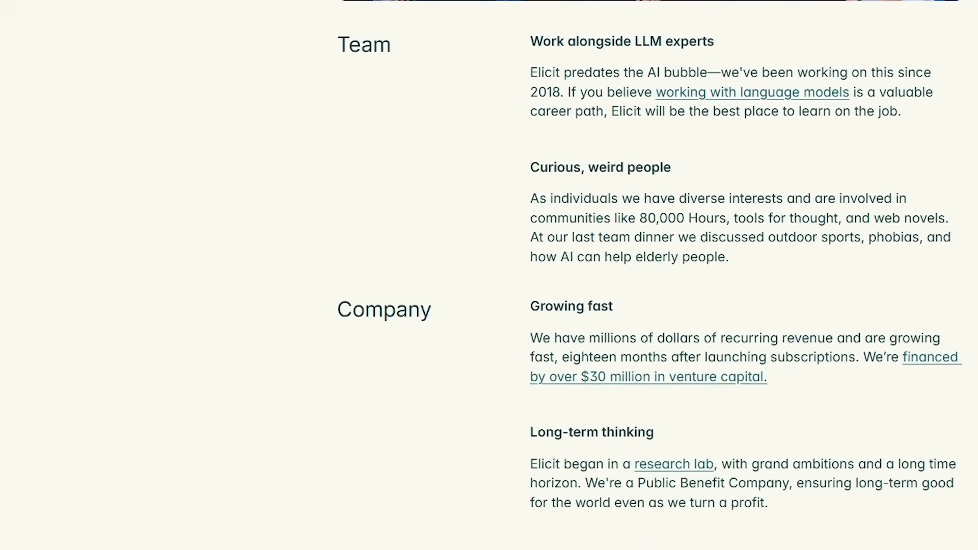
pyautogui.scroll(-3)
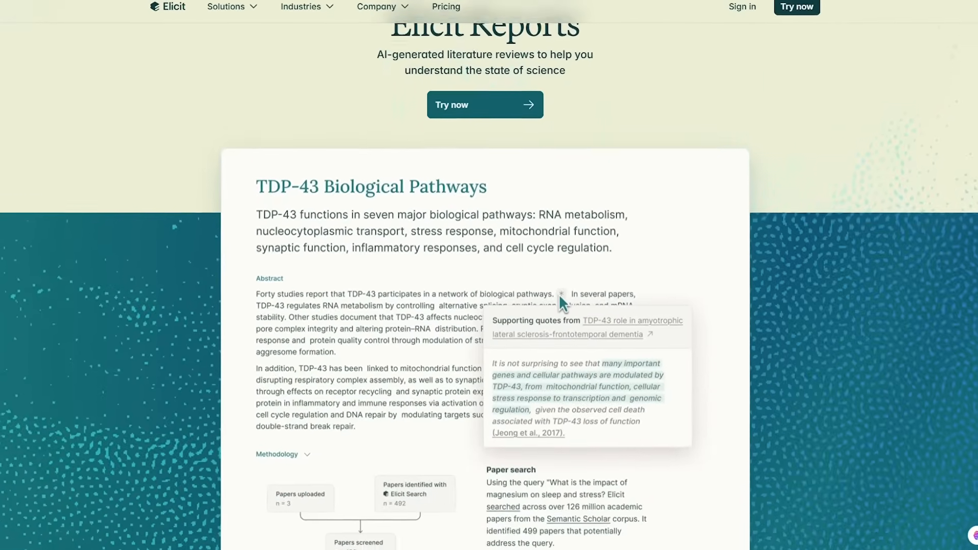
# Scroll Reports past 'Excessively cited' to 'Easy to update' with the Re-run report example.
pyautogui.scroll(-3)
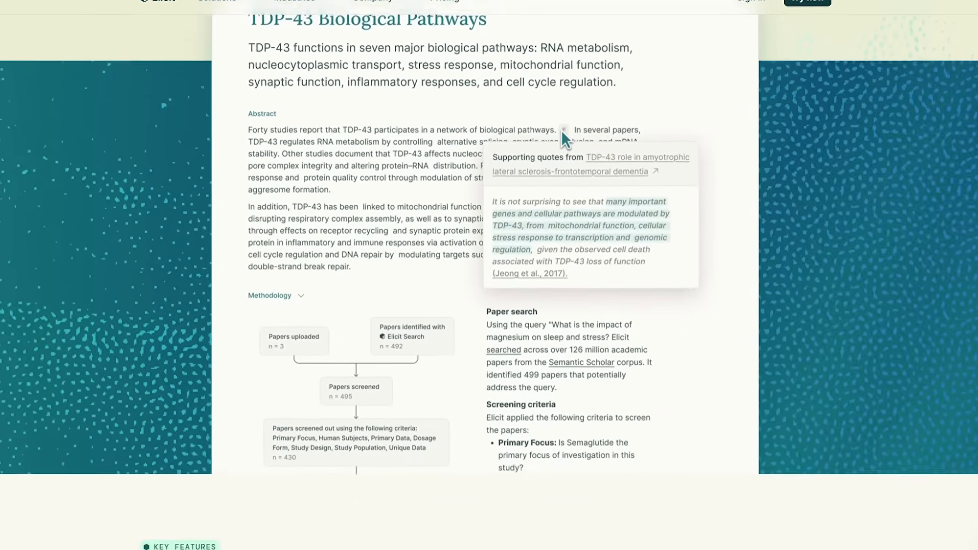
pyautogui.scroll(-3)
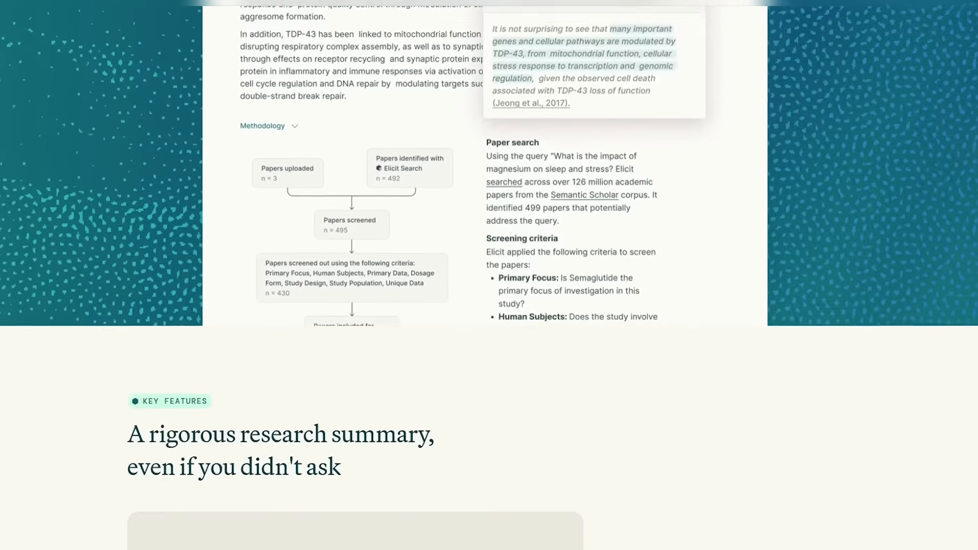
pyautogui.scroll(-3)
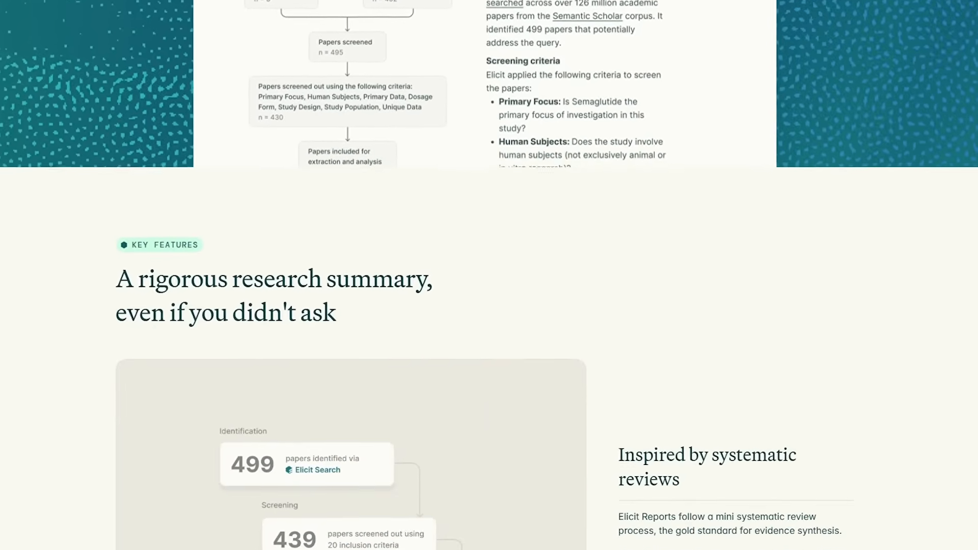
pyautogui.scroll(-3)
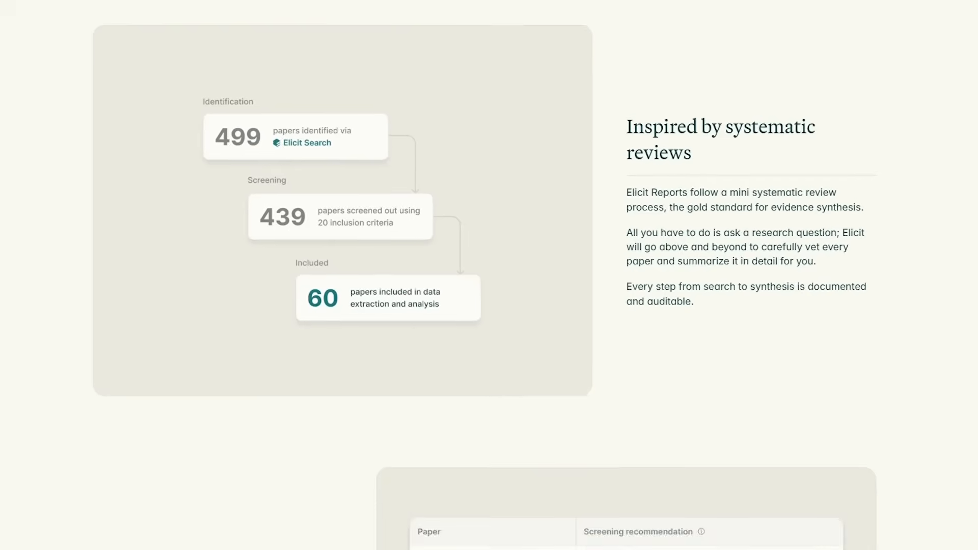
pyautogui.scroll(-3)
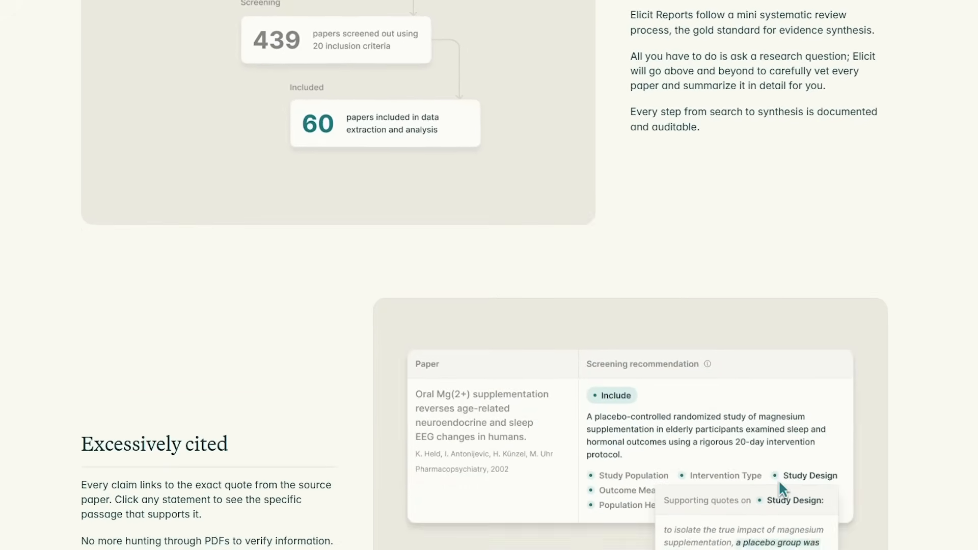
pyautogui.scroll(-3)
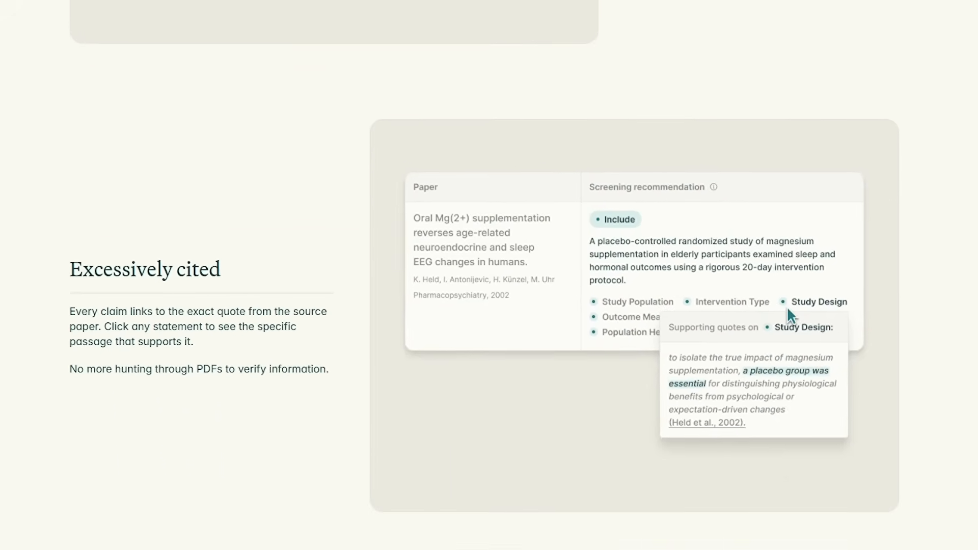
pyautogui.scroll(-3)
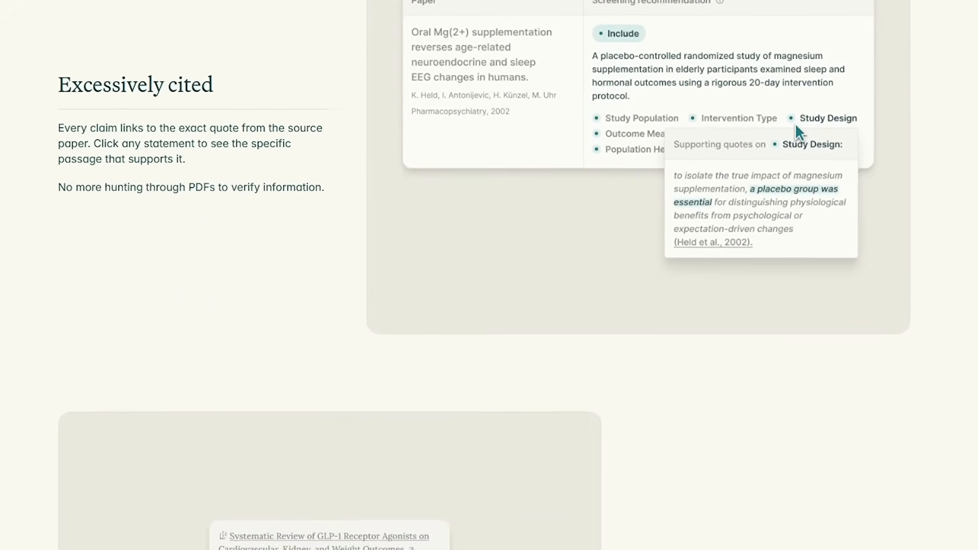
pyautogui.scroll(-3)
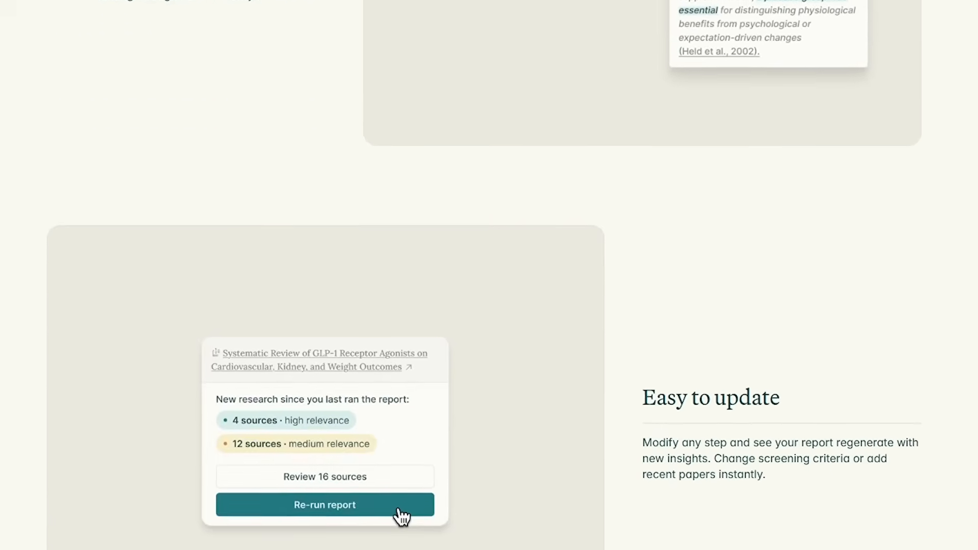
pyautogui.scroll(-3)
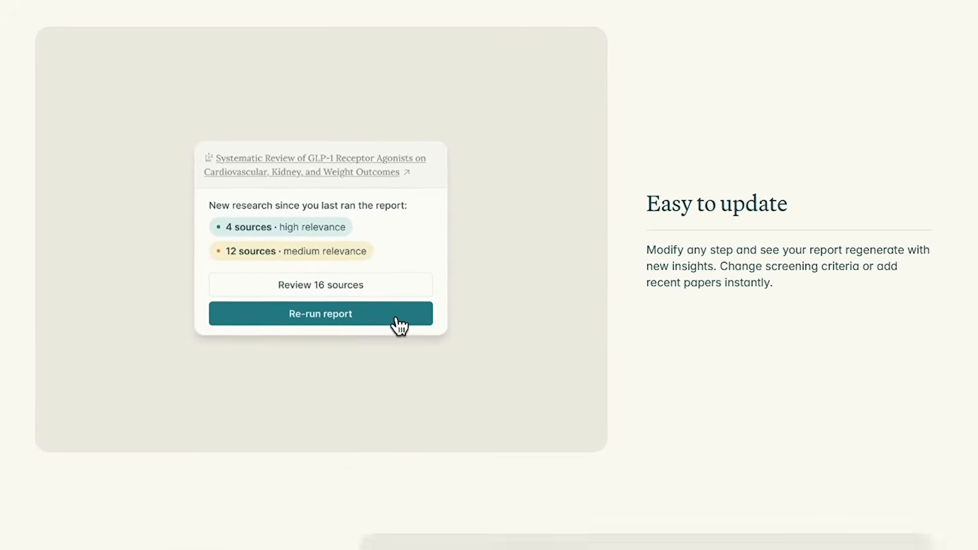
pyautogui.scroll(-3)
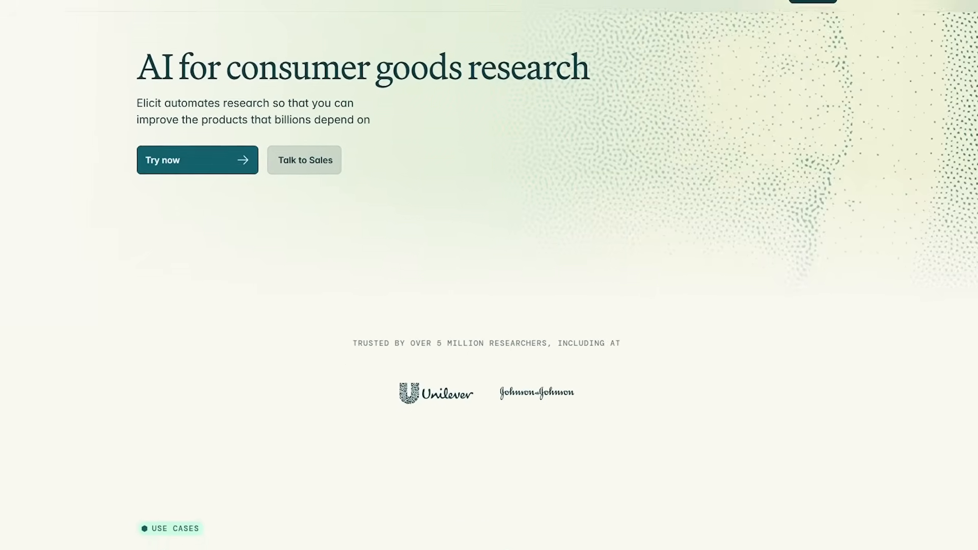
# Read the consumer goods page's five use cases and data sources to the Workflows heading.
pyautogui.scroll(-3)
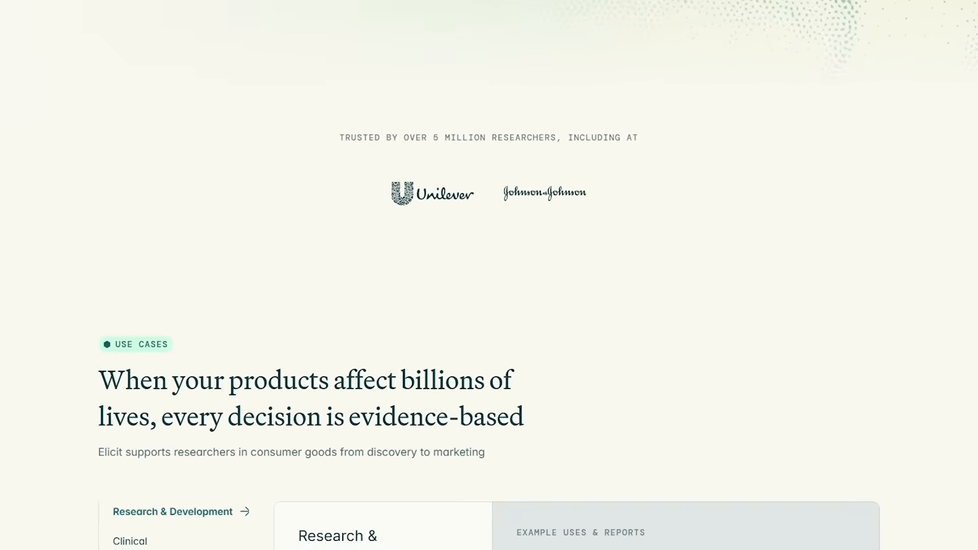
pyautogui.scroll(-3)
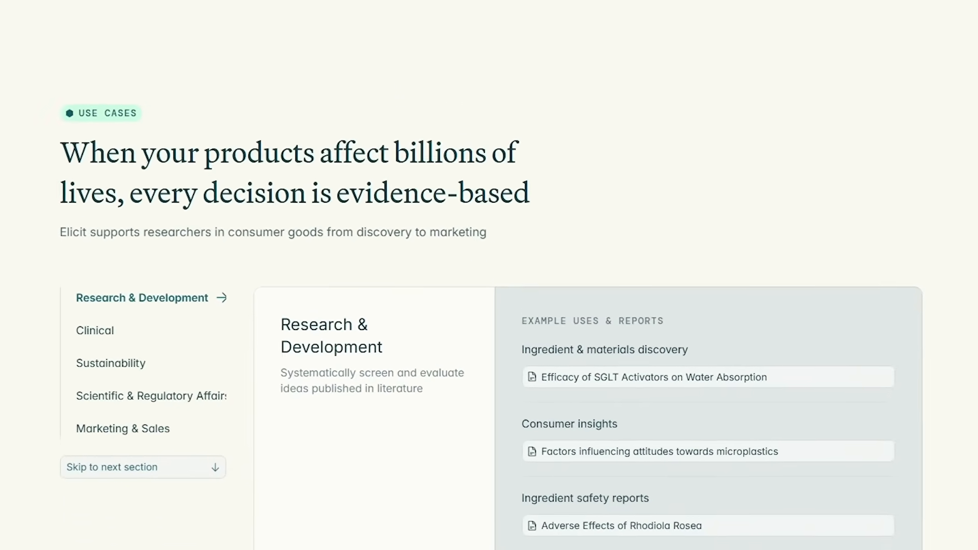
pyautogui.scroll(-3)
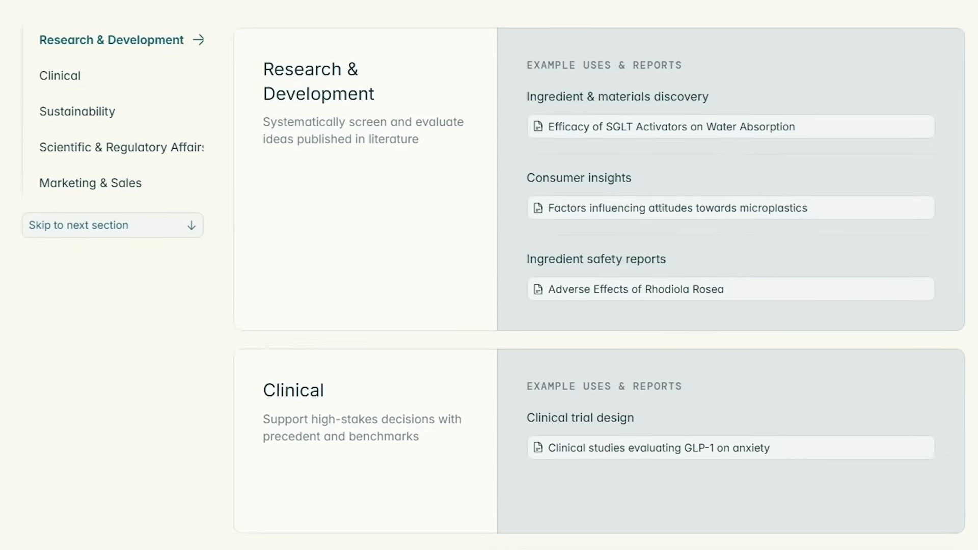
pyautogui.scroll(-3)
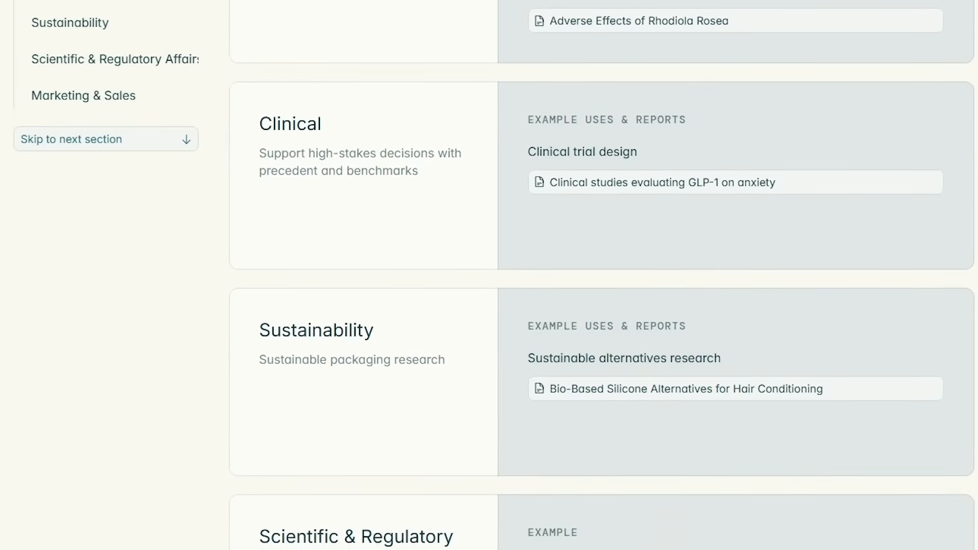
pyautogui.click(115, 59)
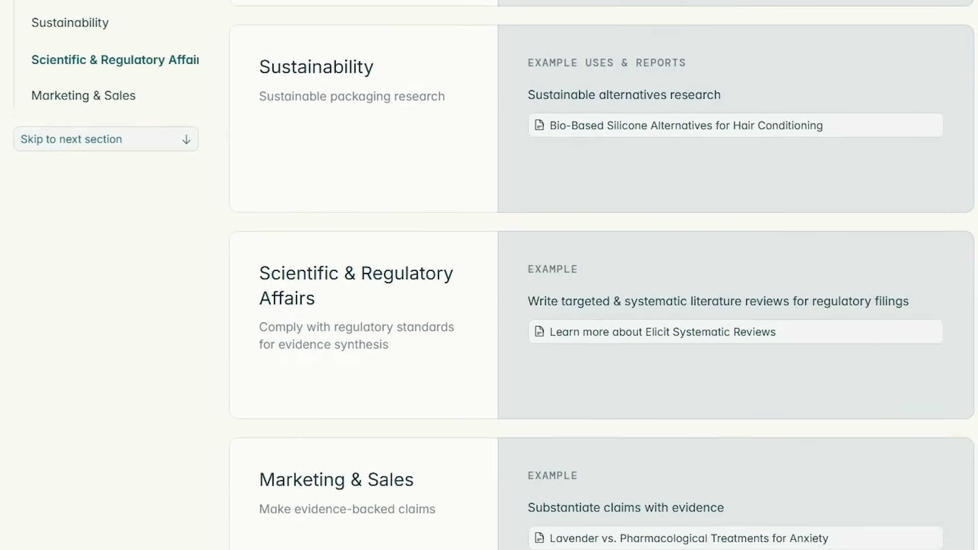
pyautogui.scroll(-3)
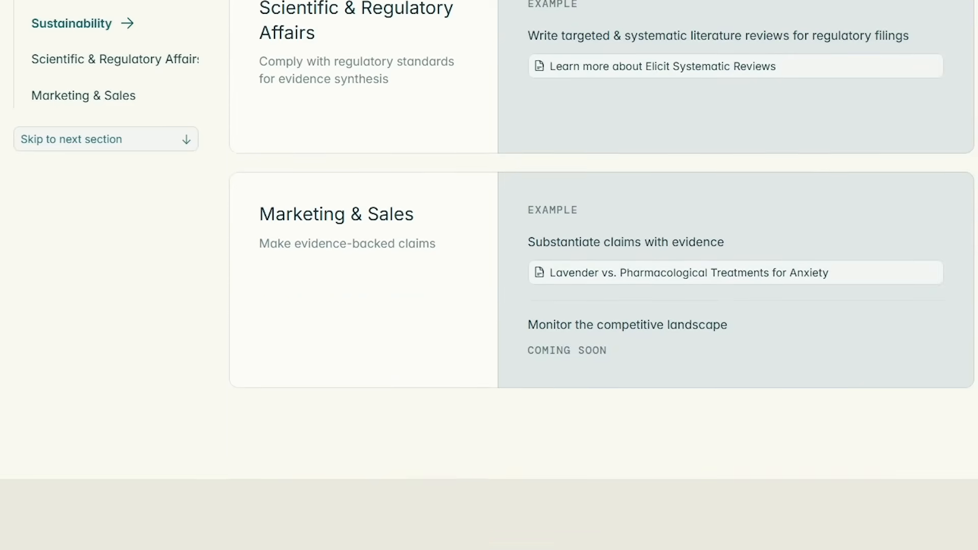
pyautogui.scroll(-3)
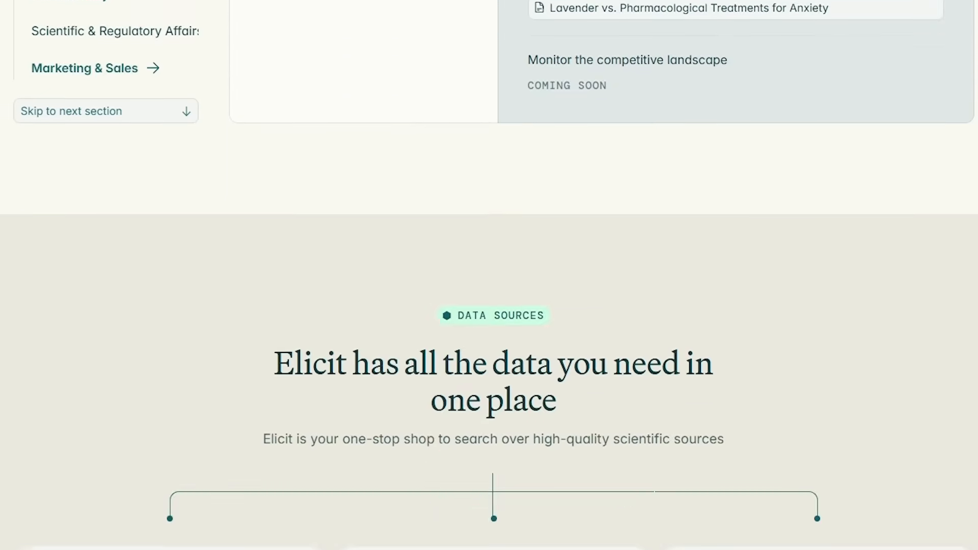
pyautogui.scroll(-3)
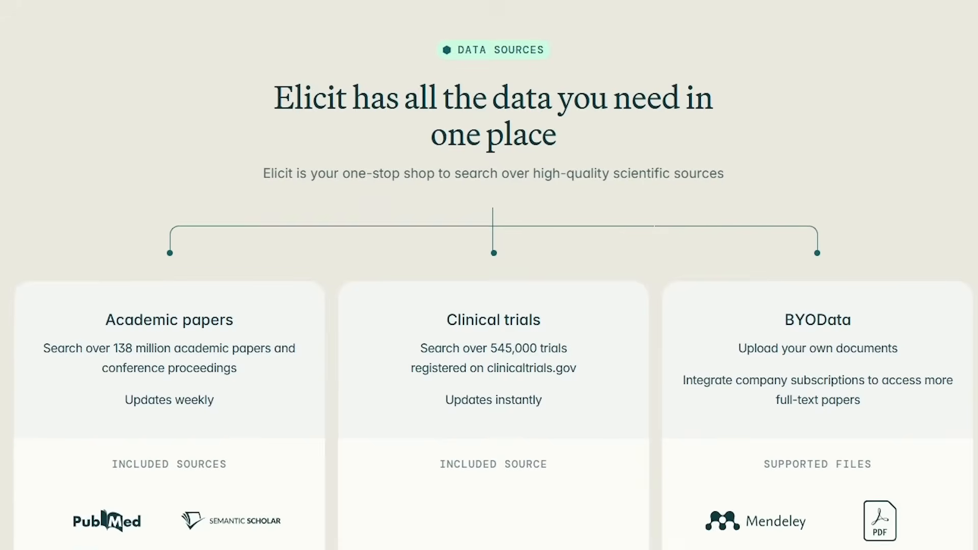
pyautogui.scroll(-3)
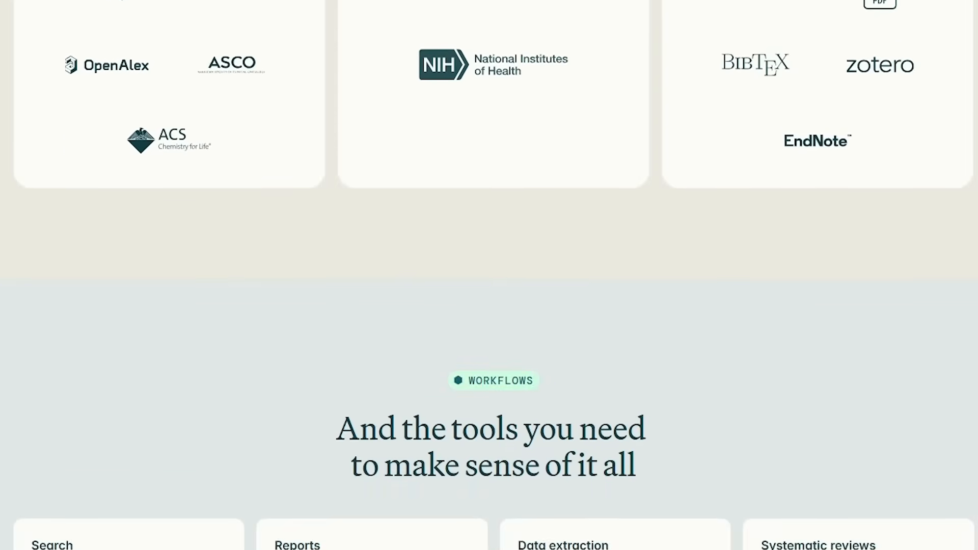
# Compare yearly and monthly plan prices down to the Plus, Pro and Team sign-up buttons.
pyautogui.click(447, 4)
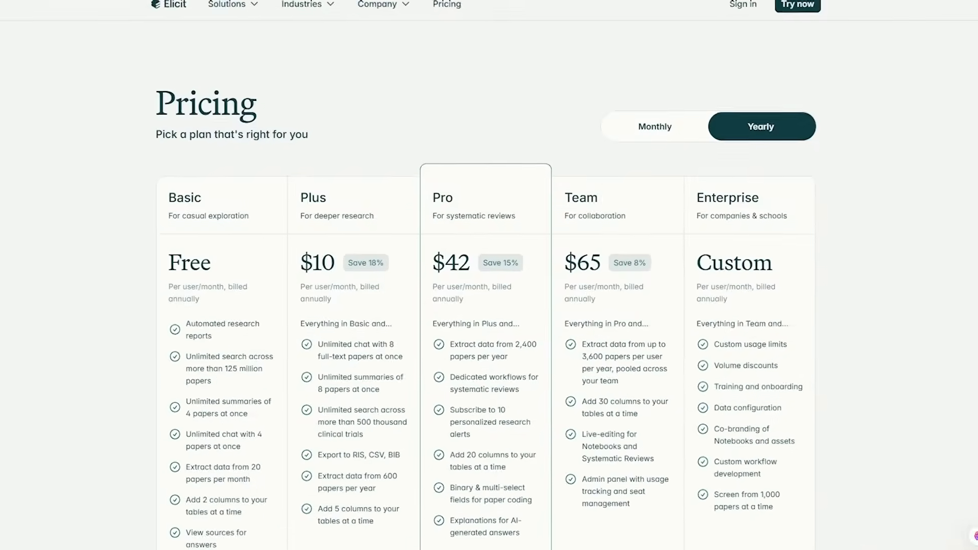
pyautogui.scroll(-3)
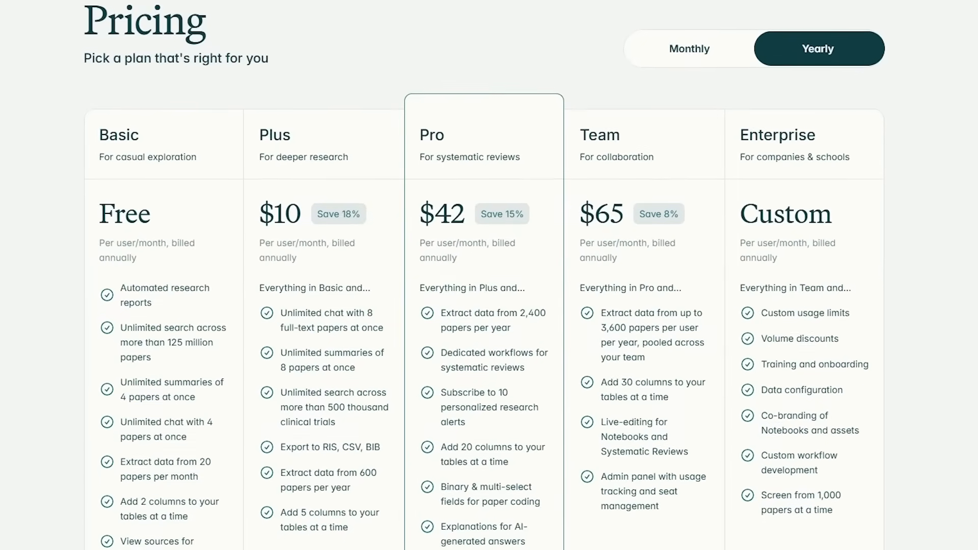
pyautogui.scroll(-3)
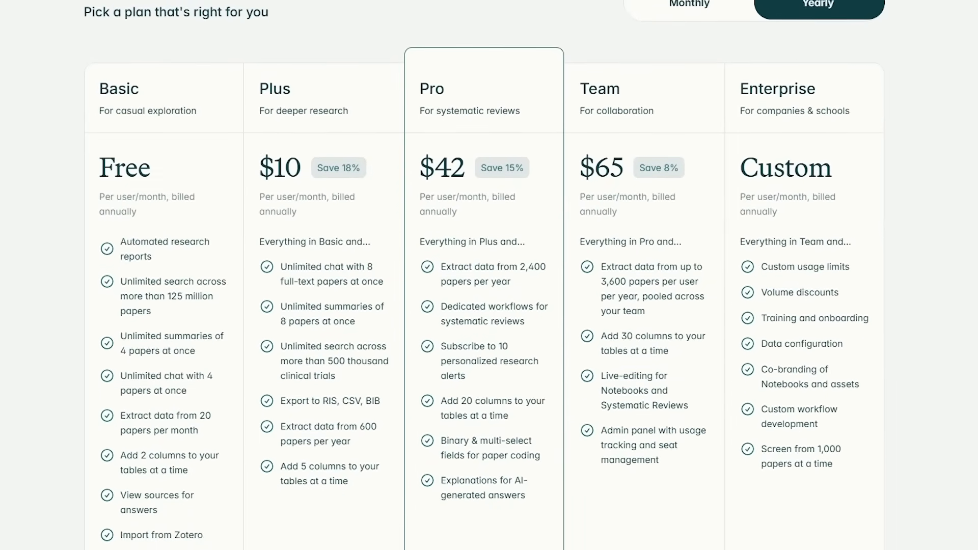
pyautogui.scroll(-3)
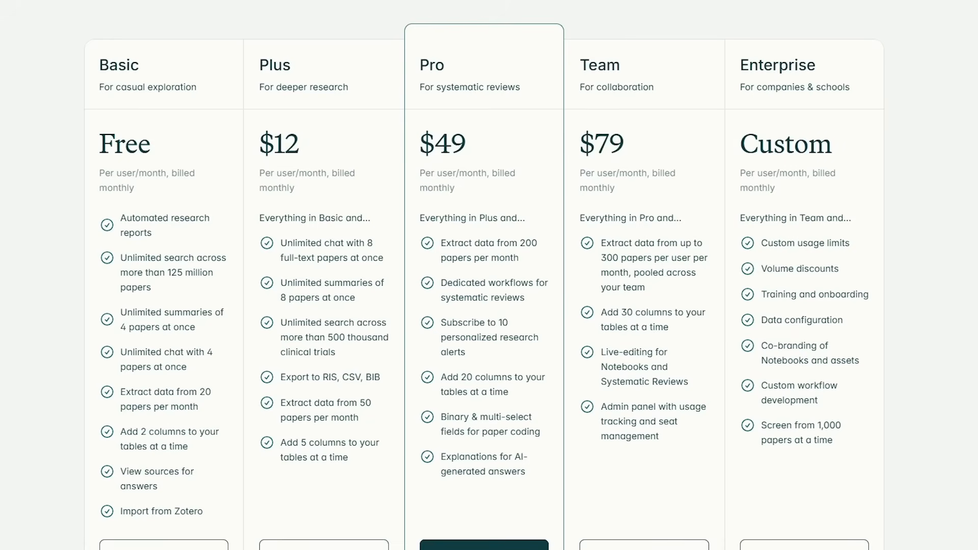
pyautogui.scroll(-3)
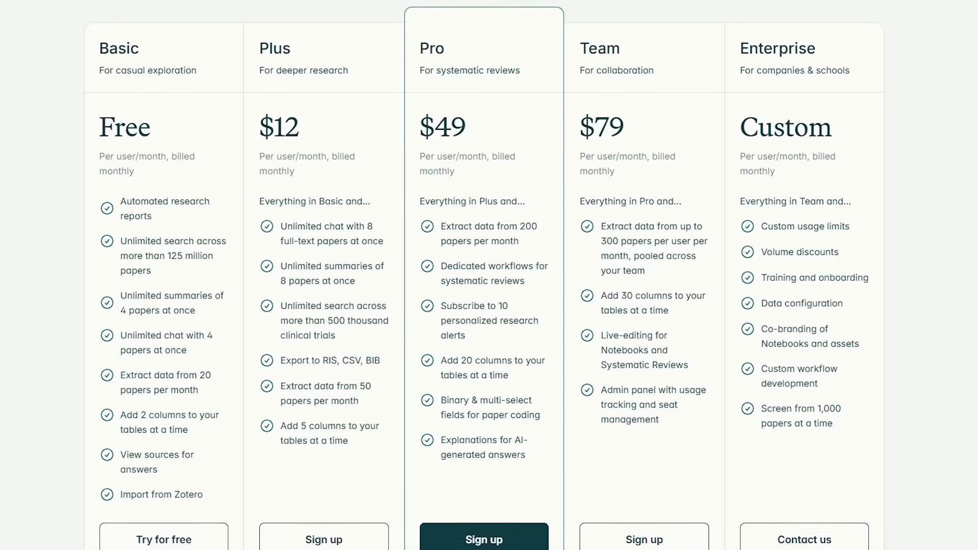
pyautogui.scroll(-3)
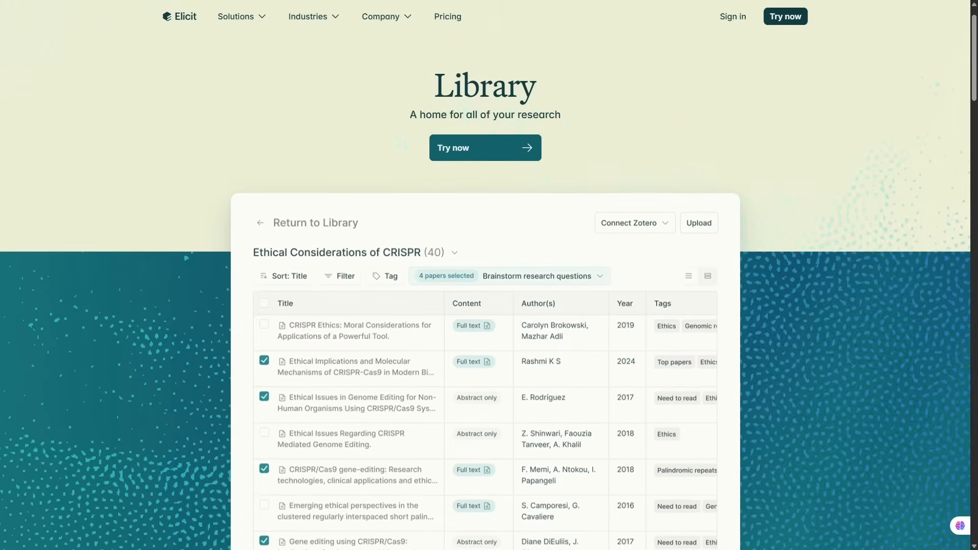
# Scroll the Library page past the CRISPR table and reference manager to Doop Dedupe.
pyautogui.scroll(-3)
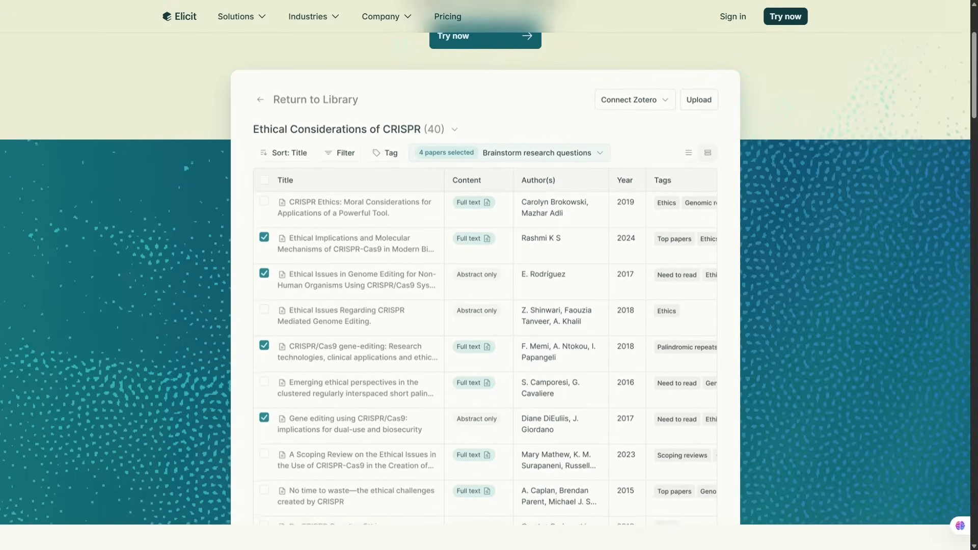
pyautogui.scroll(-3)
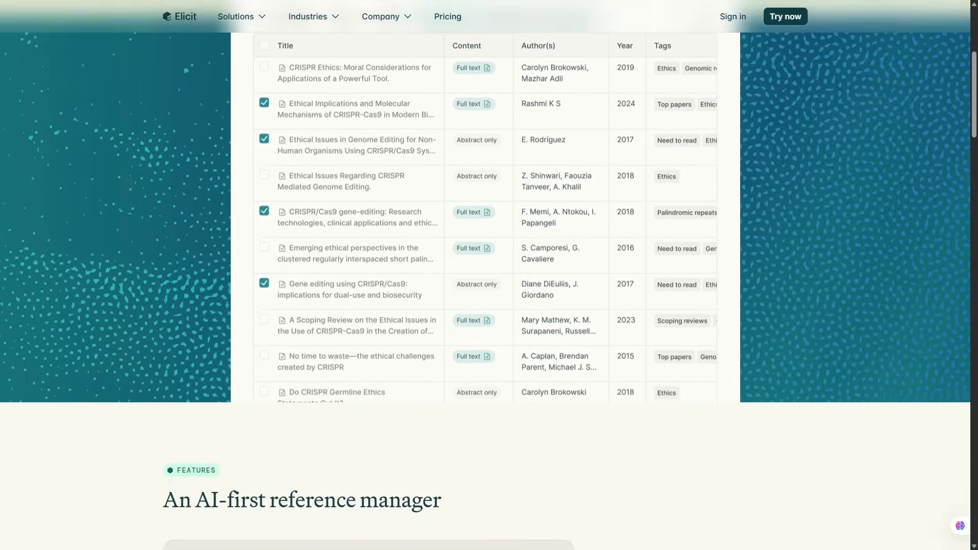
pyautogui.scroll(-3)
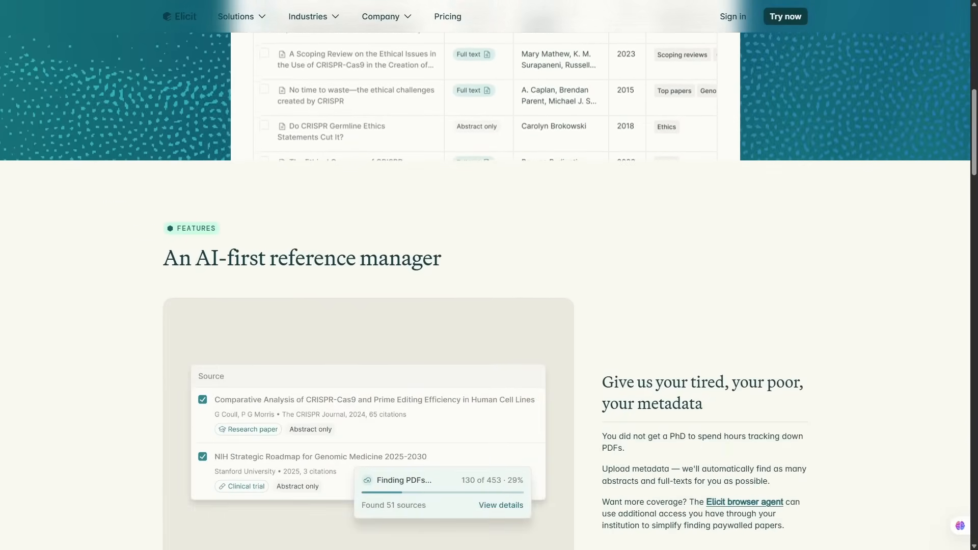
pyautogui.scroll(-3)
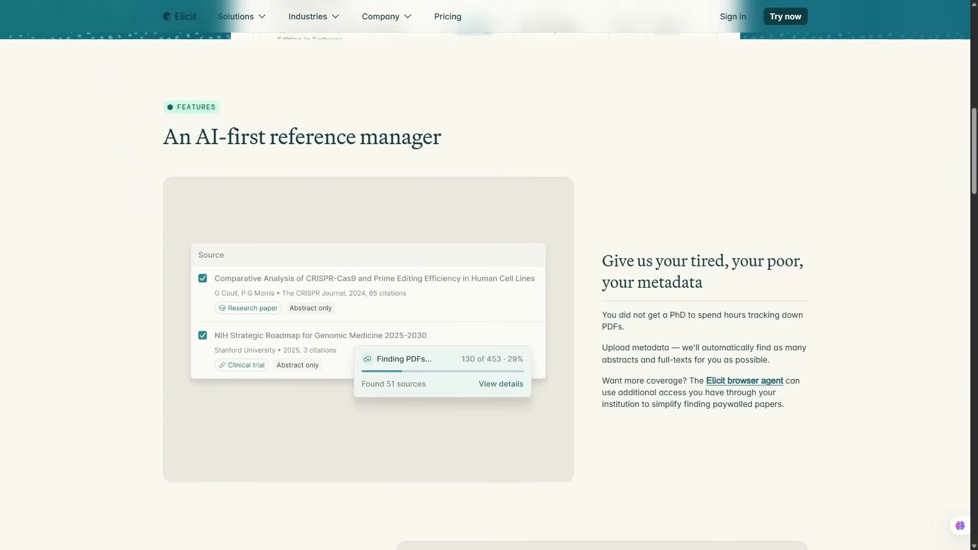
pyautogui.scroll(-3)
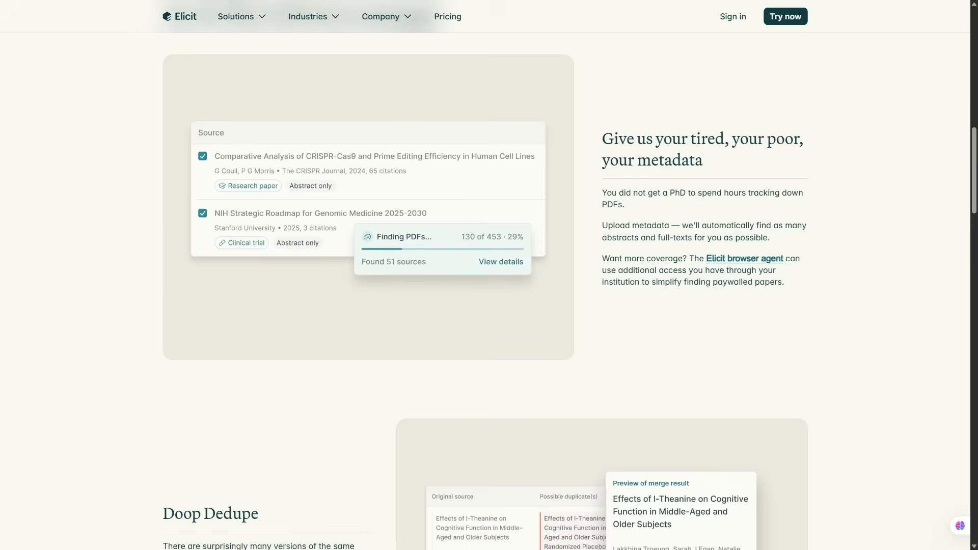
pyautogui.scroll(-3)
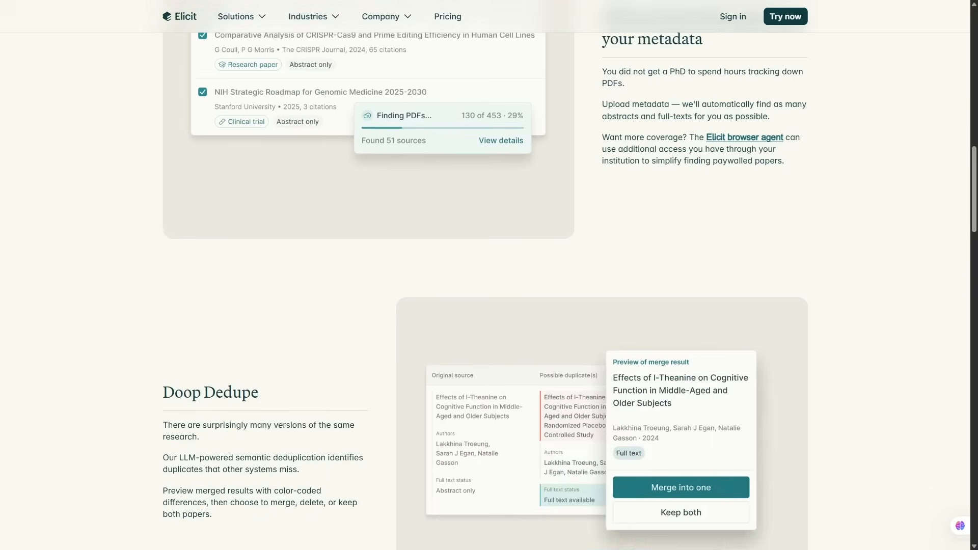
pyautogui.scroll(-3)
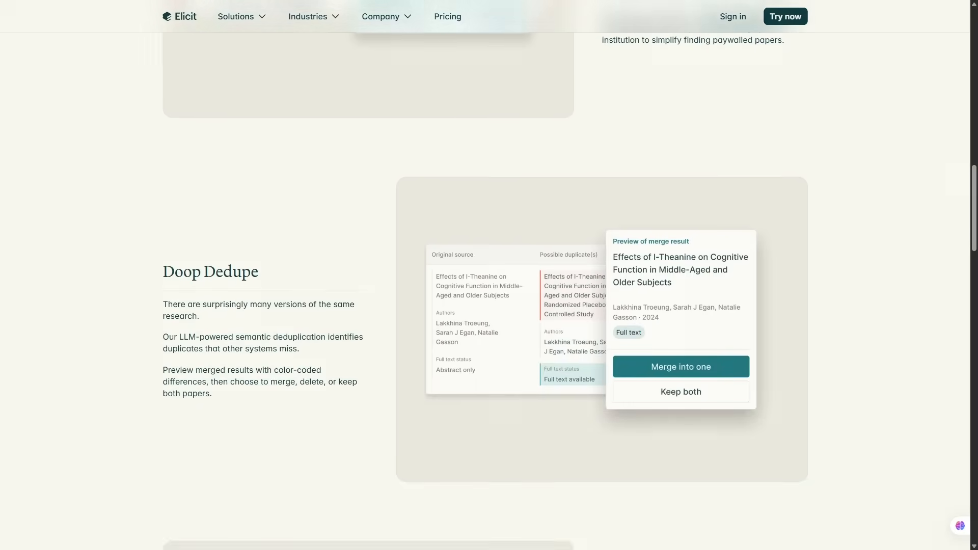
pyautogui.scroll(-3)
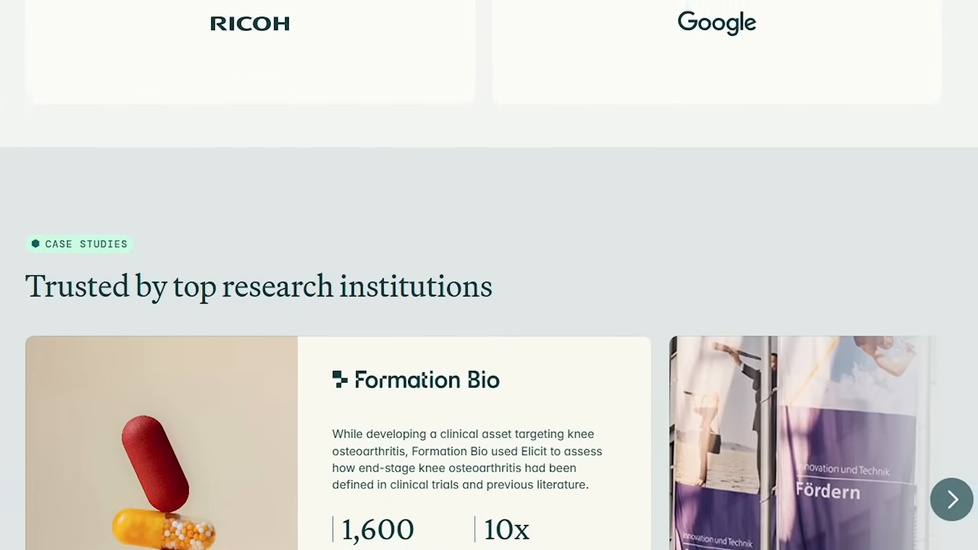
# Scroll past the Case Studies and industry cards to the Pharmaceuticals and Academia overview.
pyautogui.scroll(-3)
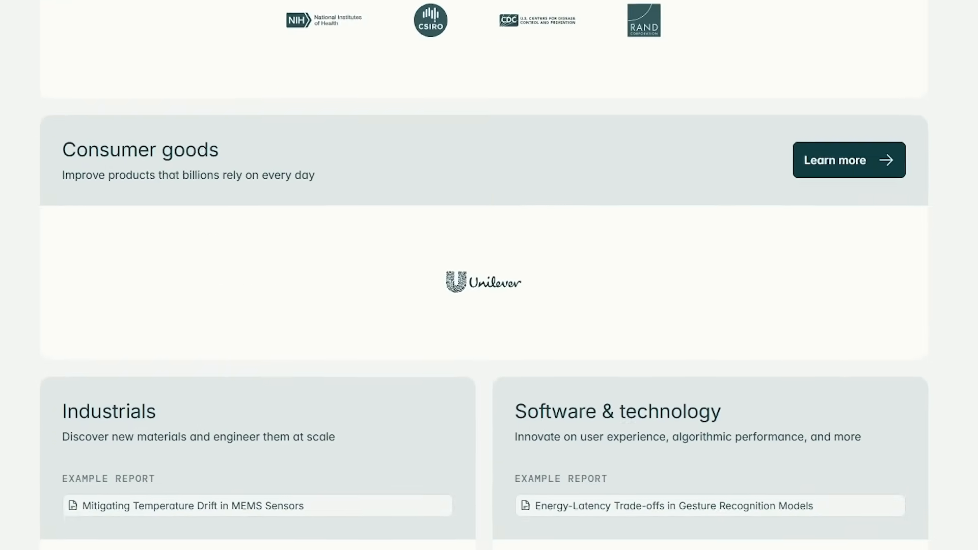
pyautogui.scroll(-3)
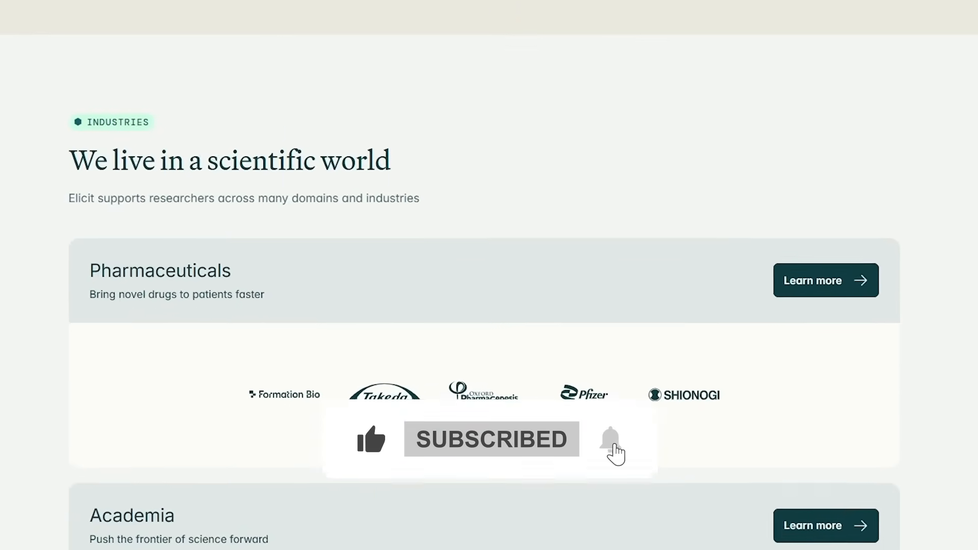
pyautogui.scroll(-3)
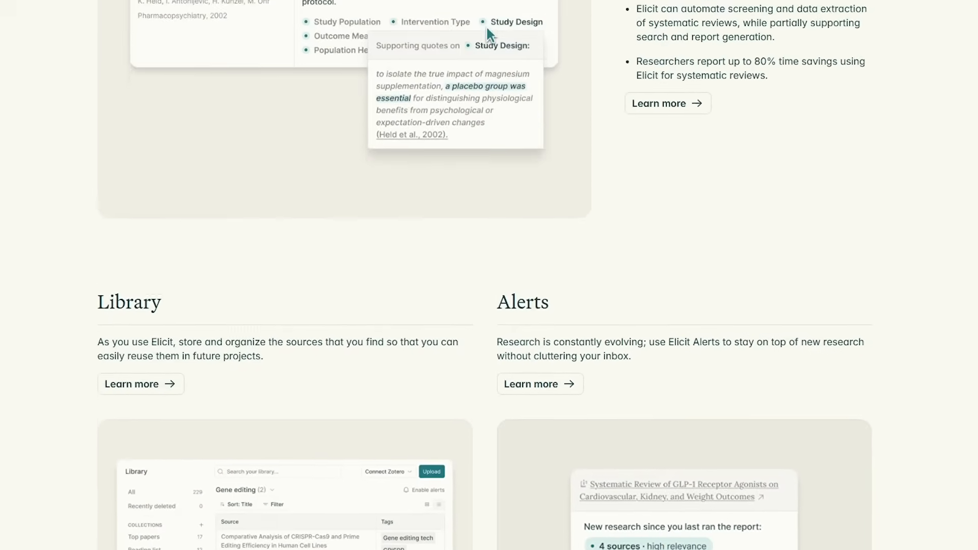
# Scroll up past the Library and Alerts cards to Research reports.
pyautogui.scroll(3)
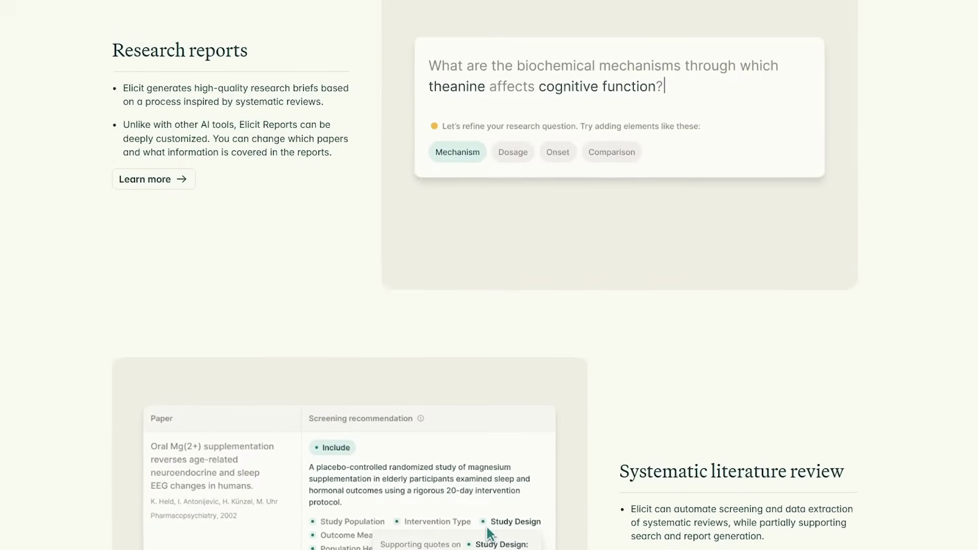